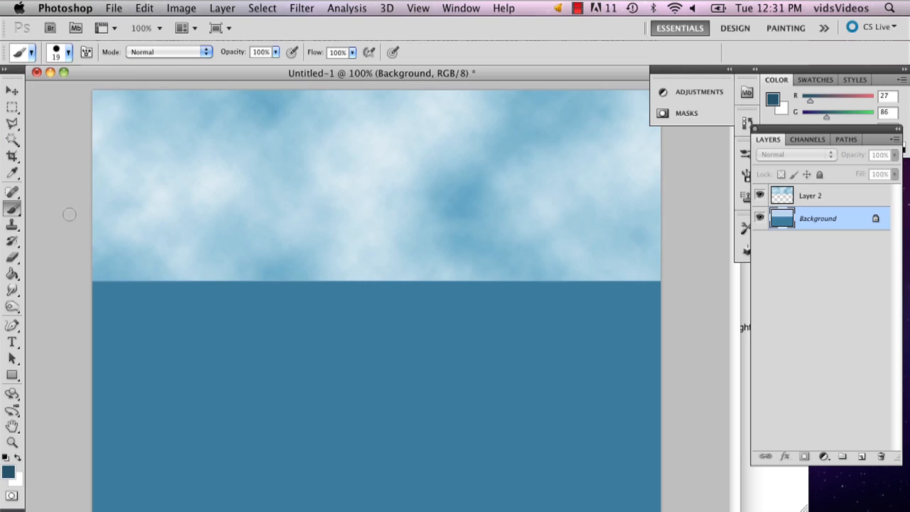
mouse_move(564, 296)
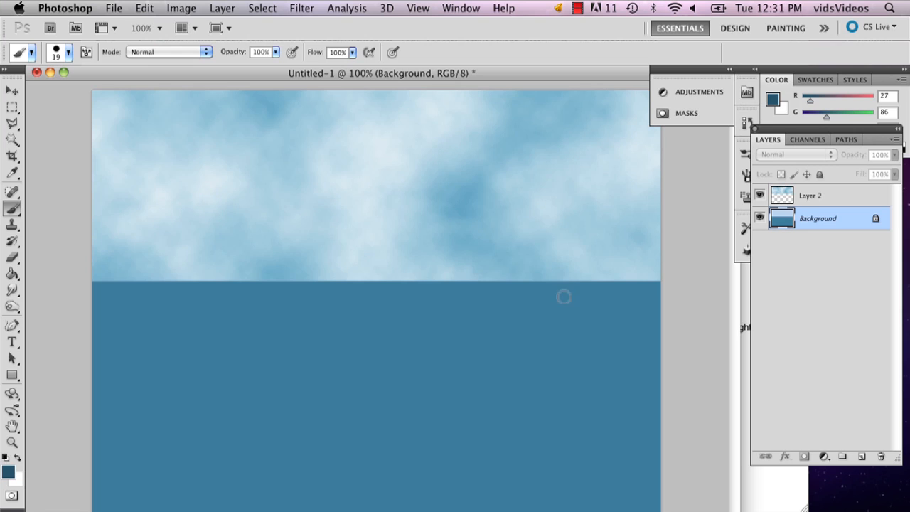
mouse_move(571, 270)
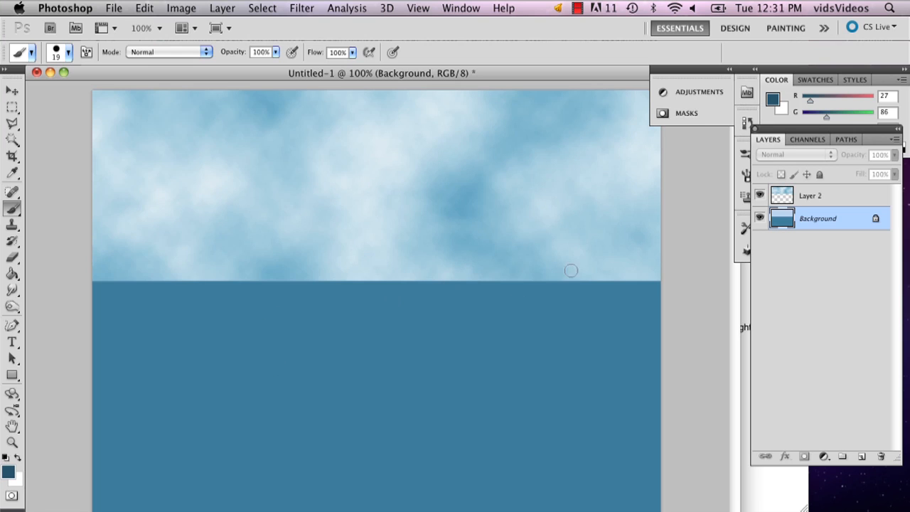
mouse_move(192, 270)
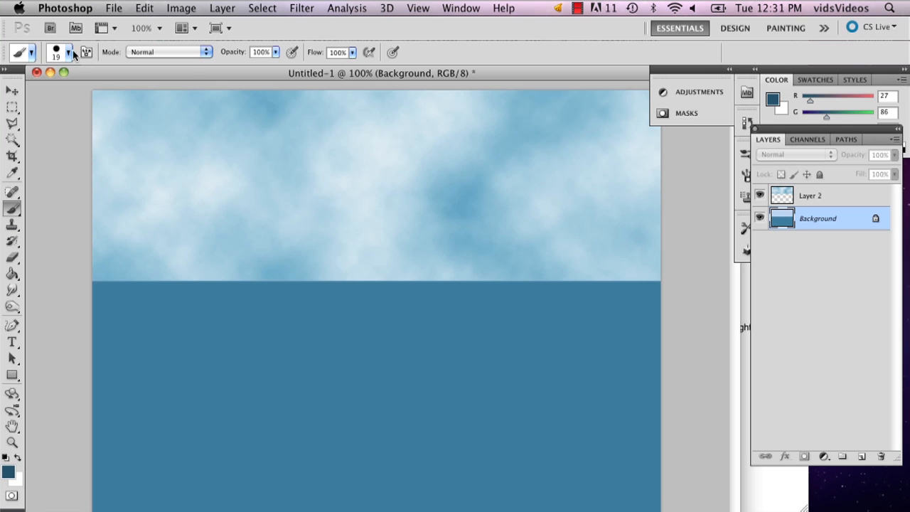
Step: Select the 39 px spatter brush tip from the Brush Preset picker
click(68, 52)
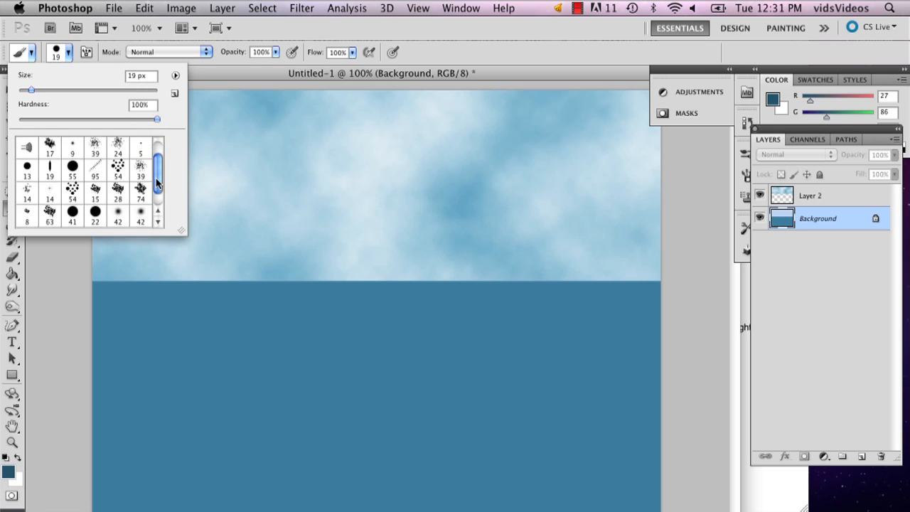
click(140, 180)
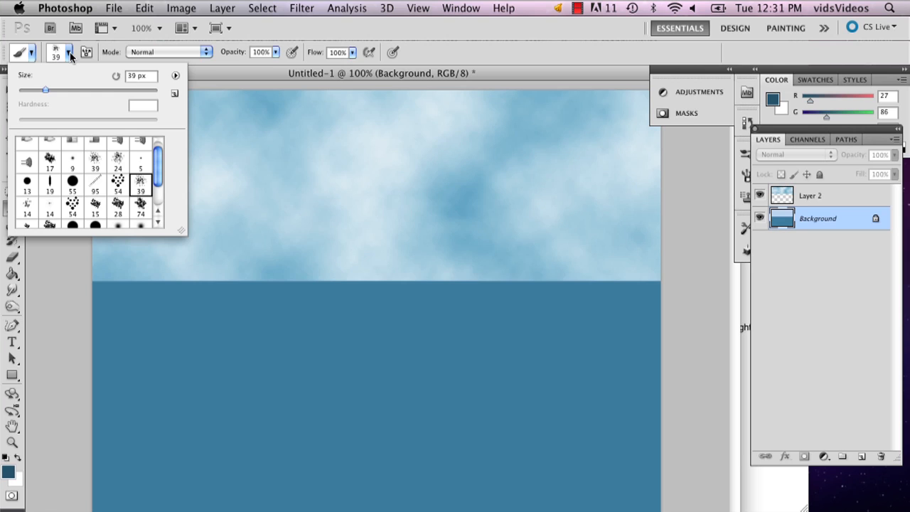
click(175, 75)
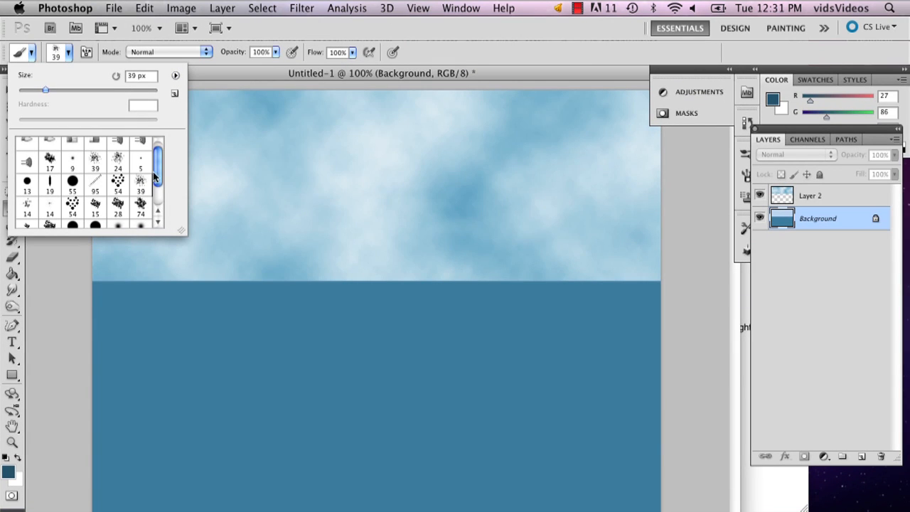
click(178, 434)
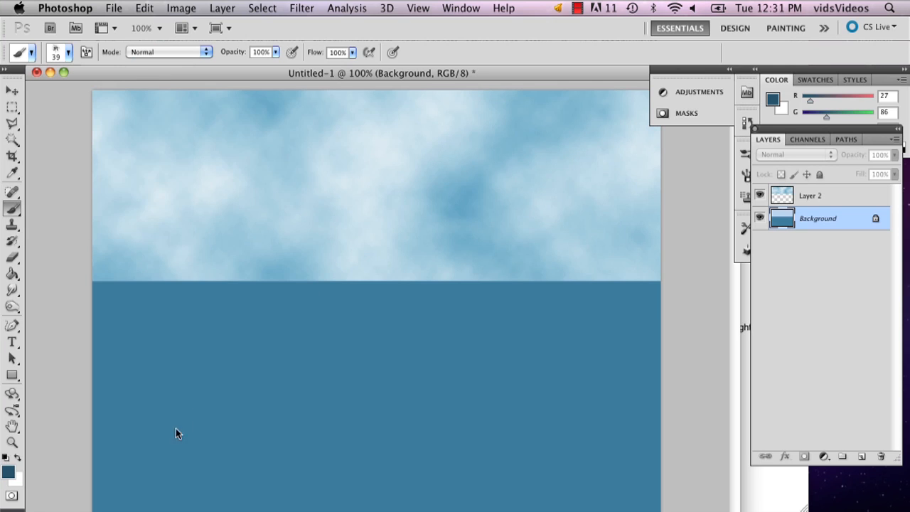
Step: Paint dark choppy wave strokes in horizontal rows across the lower water
click(454, 209)
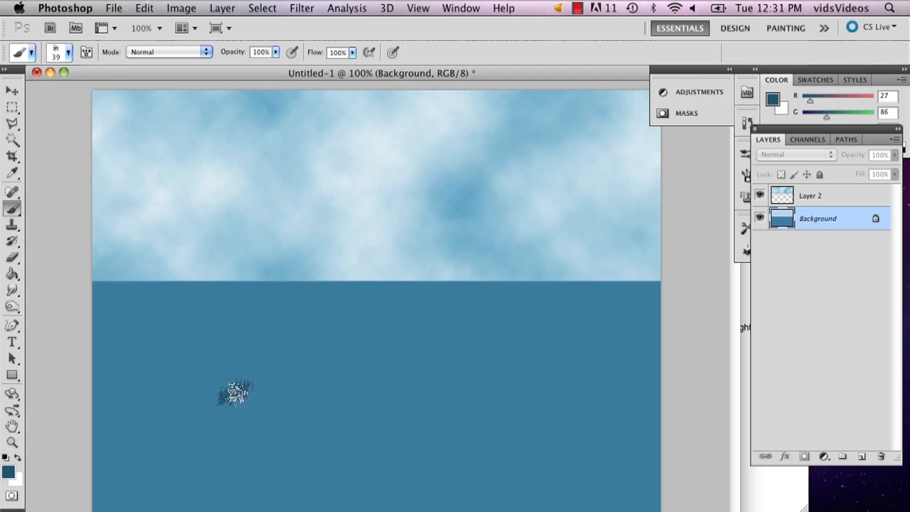
drag(234, 395, 274, 396)
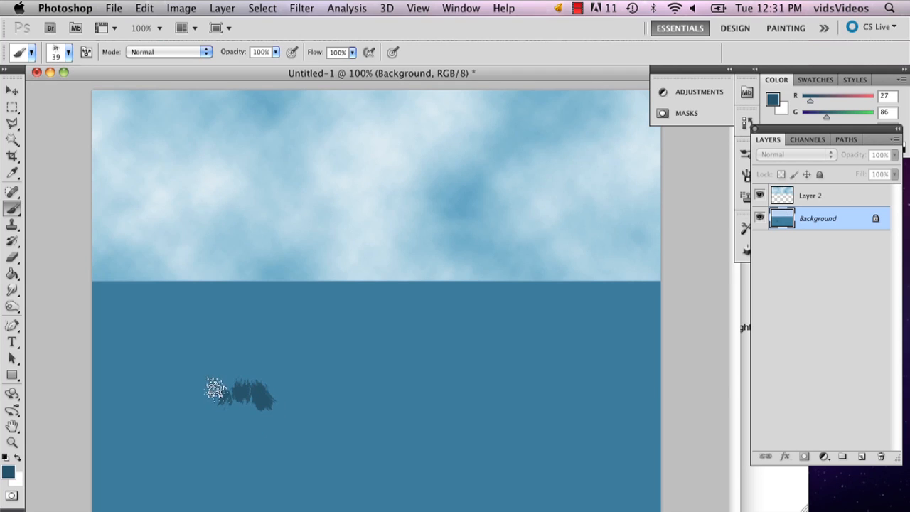
mouse_move(178, 409)
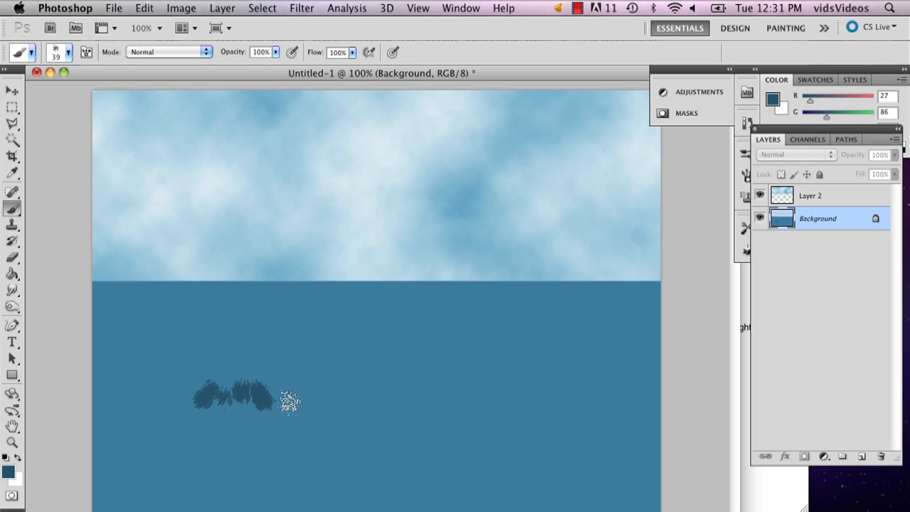
drag(287, 400, 163, 412)
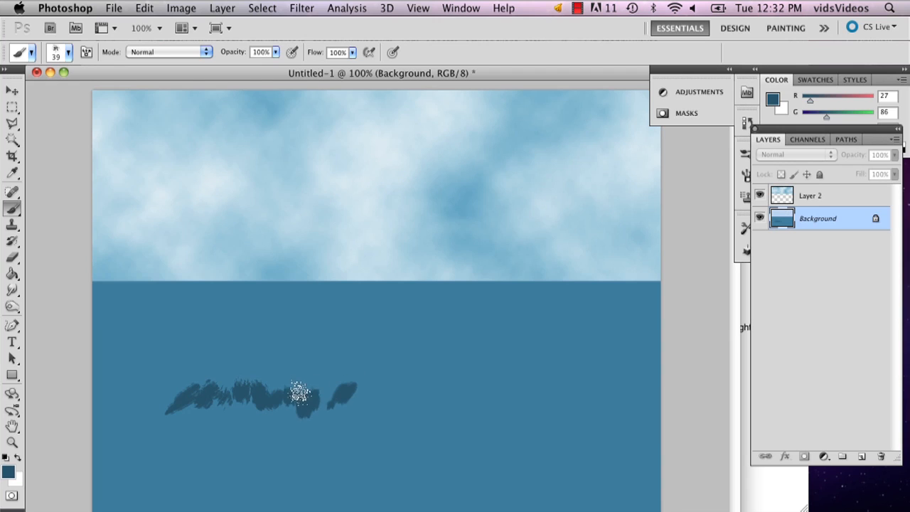
drag(297, 393, 419, 415)
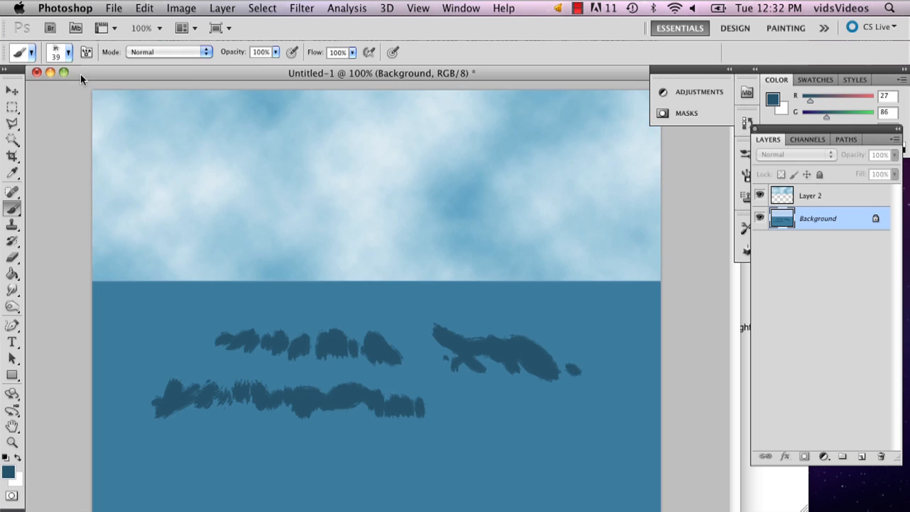
click(67, 52)
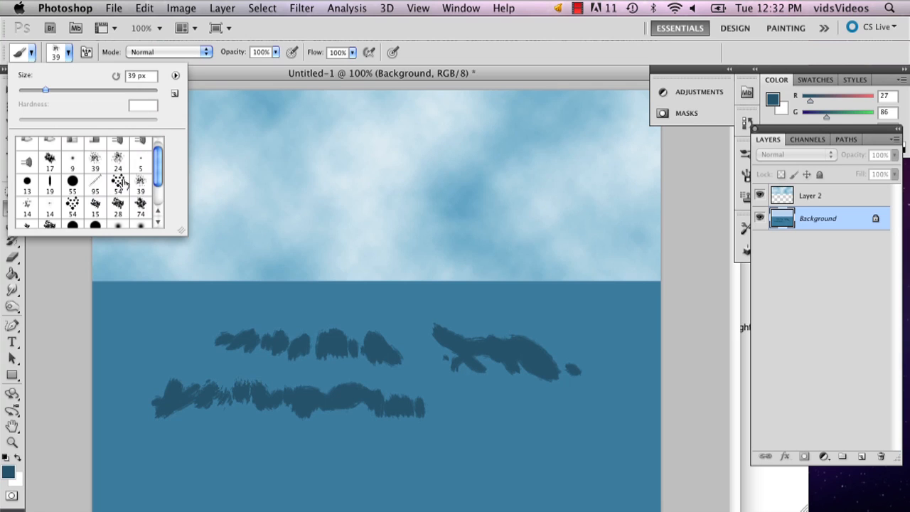
Step: Reopen the Brush Preset picker, keeping the 39 px spatter brush
click(68, 52)
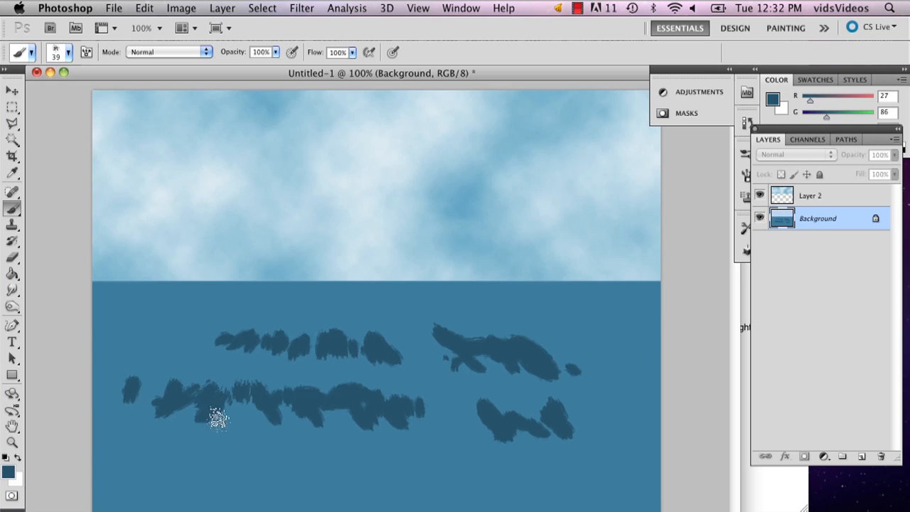
Step: Add more dark wave strokes across the lower water, then open the Filter menu
drag(217, 416, 267, 405)
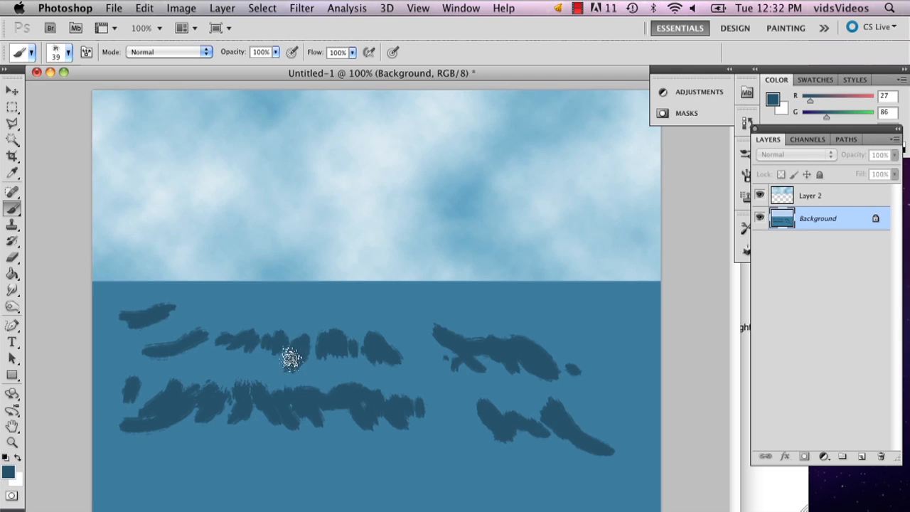
click(301, 8)
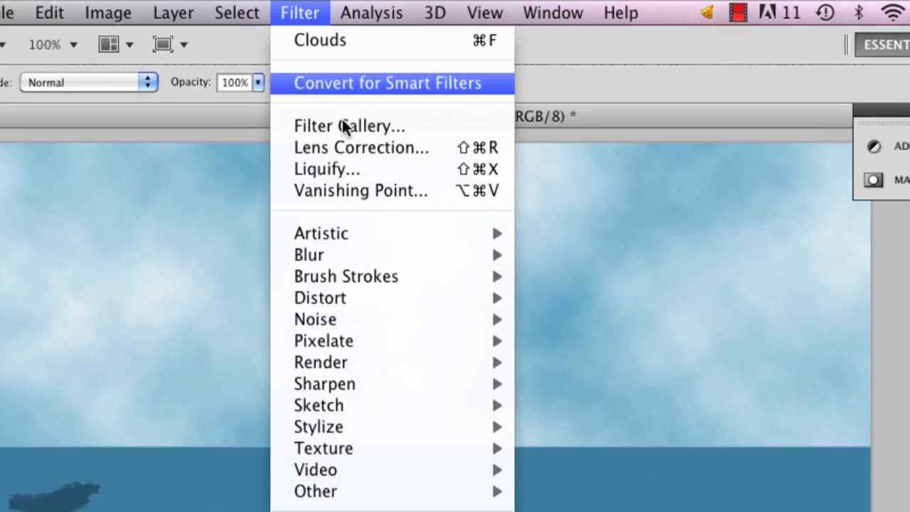
mouse_move(320, 297)
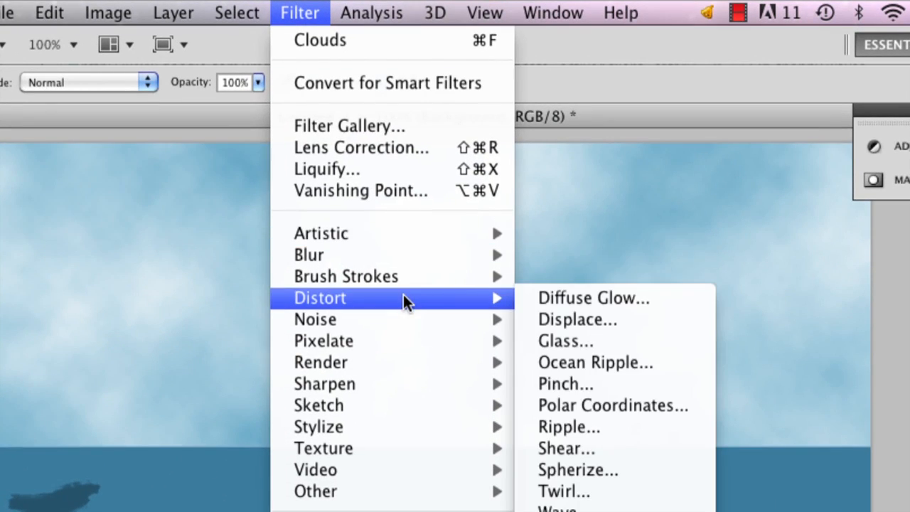
mouse_move(636, 366)
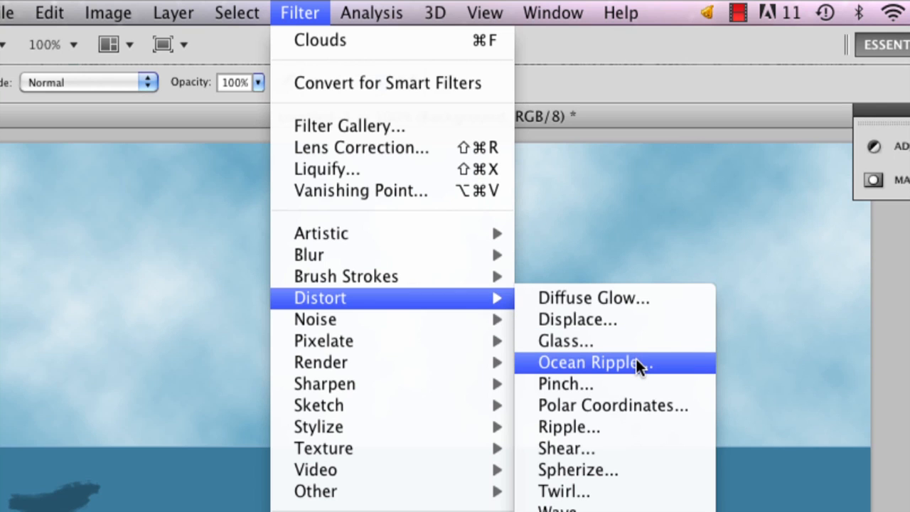
Step: Choose the Ocean Ripple distortion filter
click(586, 363)
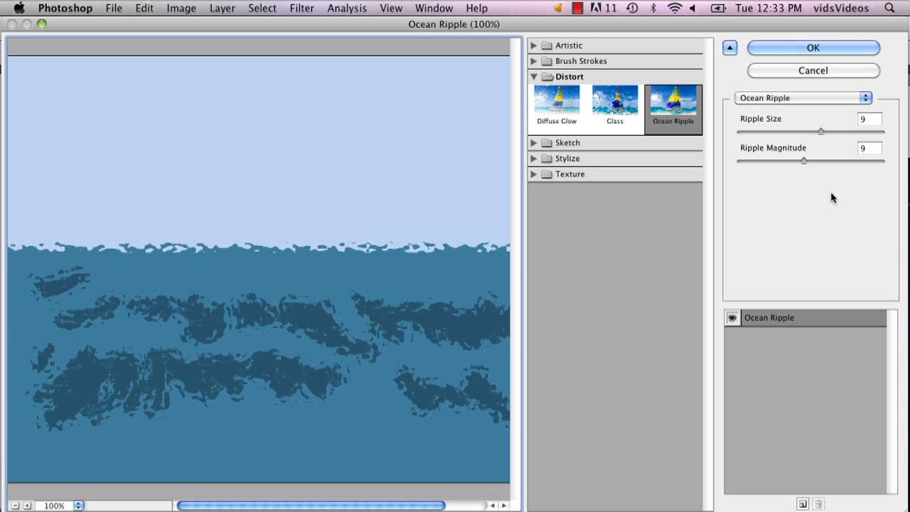
Step: Apply Ocean Ripple with Ripple Size 2 and Ripple Magnitude 13
drag(803, 160, 821, 160)
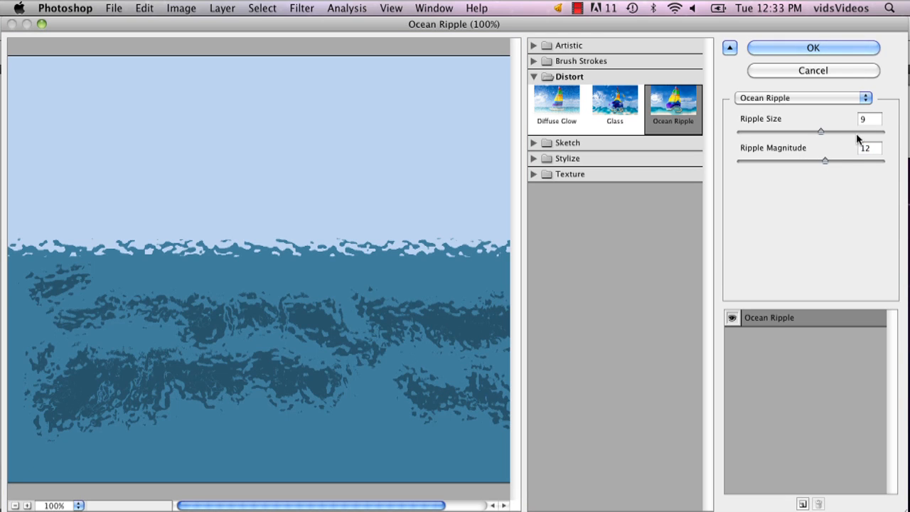
drag(820, 131, 778, 131)
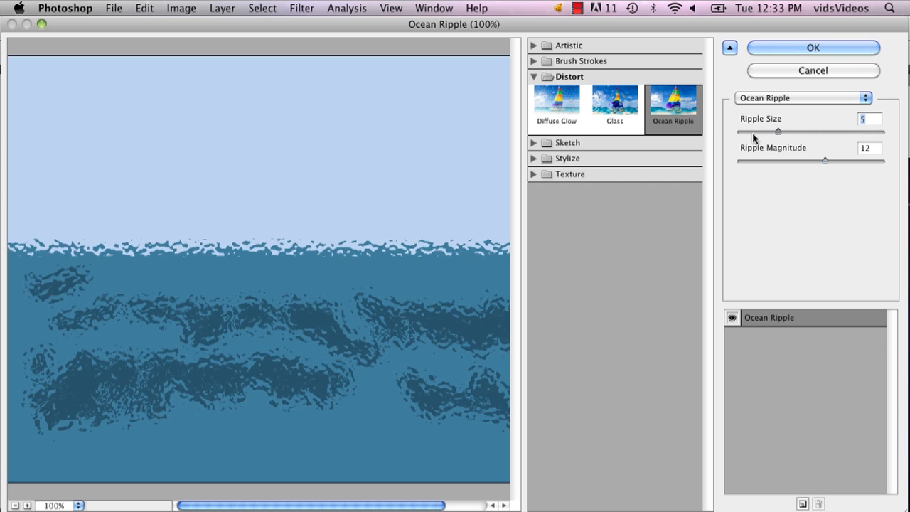
drag(778, 132, 752, 131)
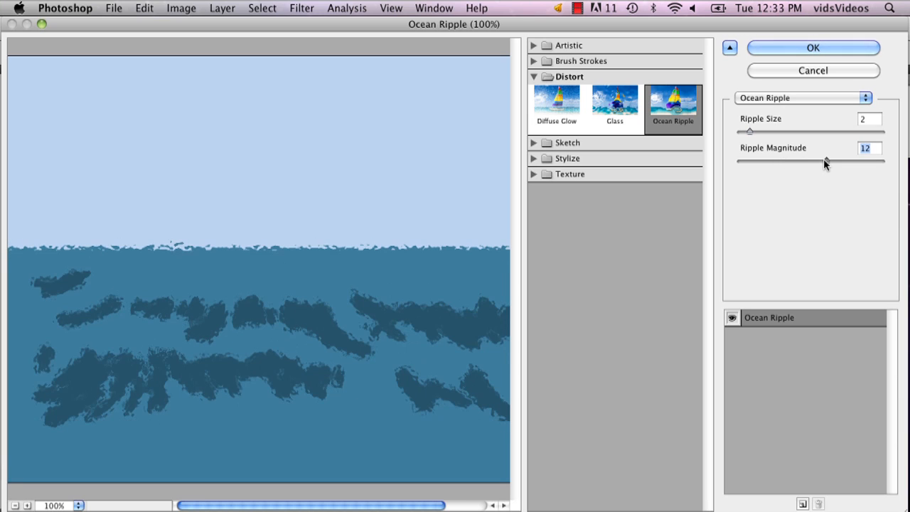
drag(824, 162, 810, 162)
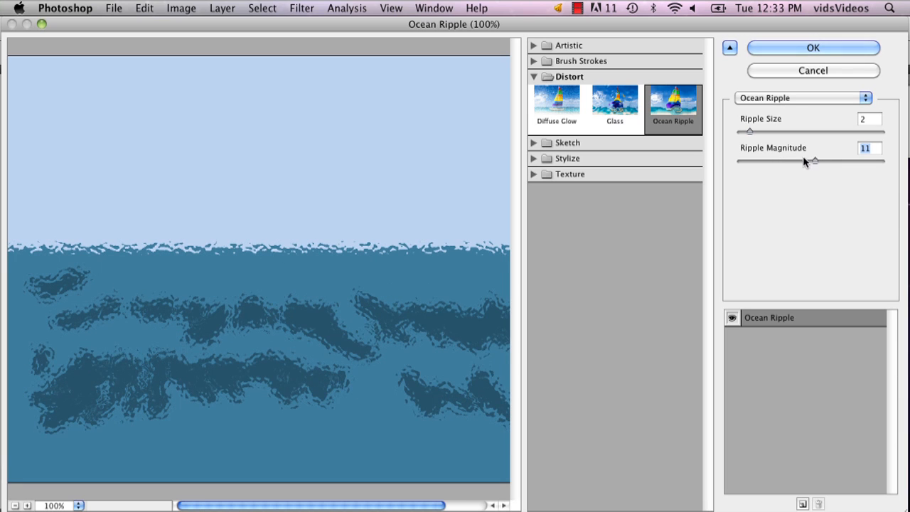
drag(813, 161, 797, 161)
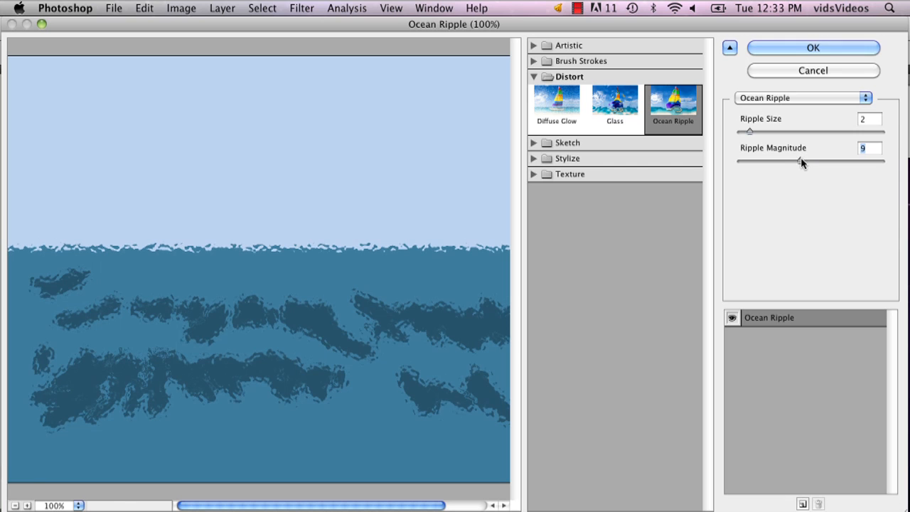
drag(801, 161, 844, 161)
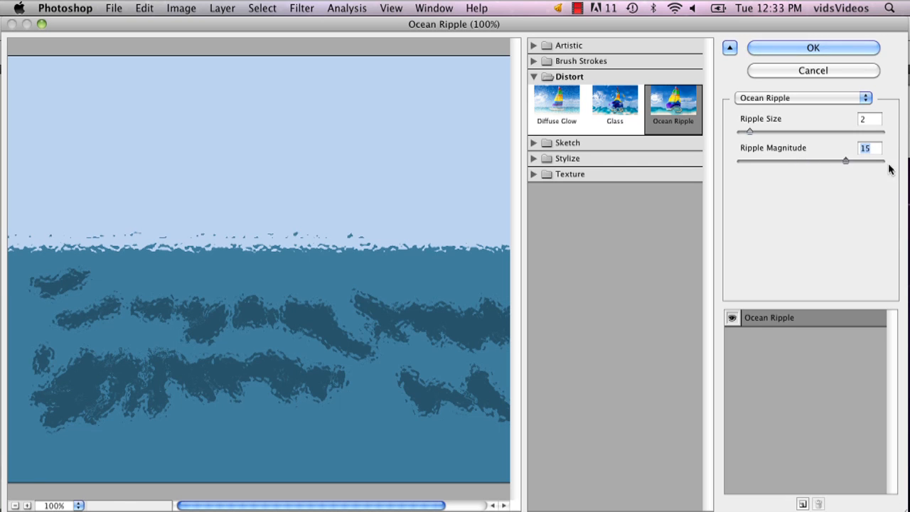
drag(845, 161, 881, 161)
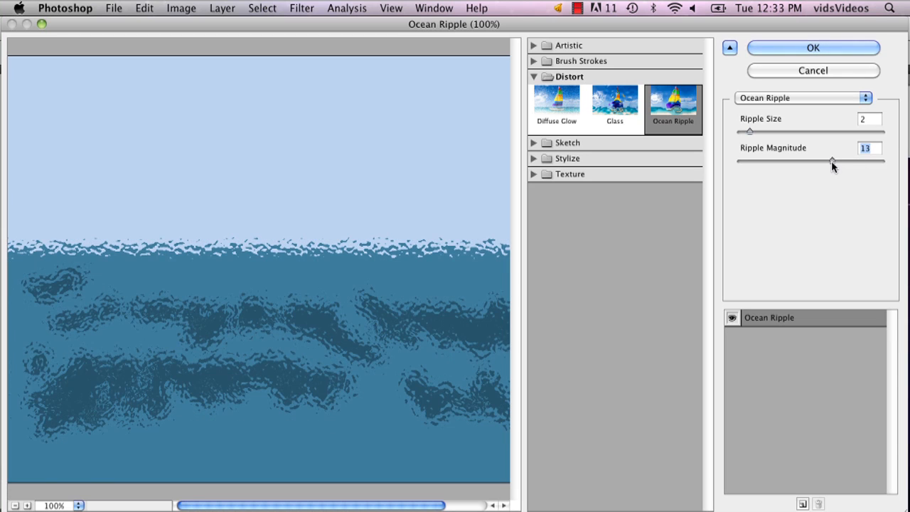
click(812, 48)
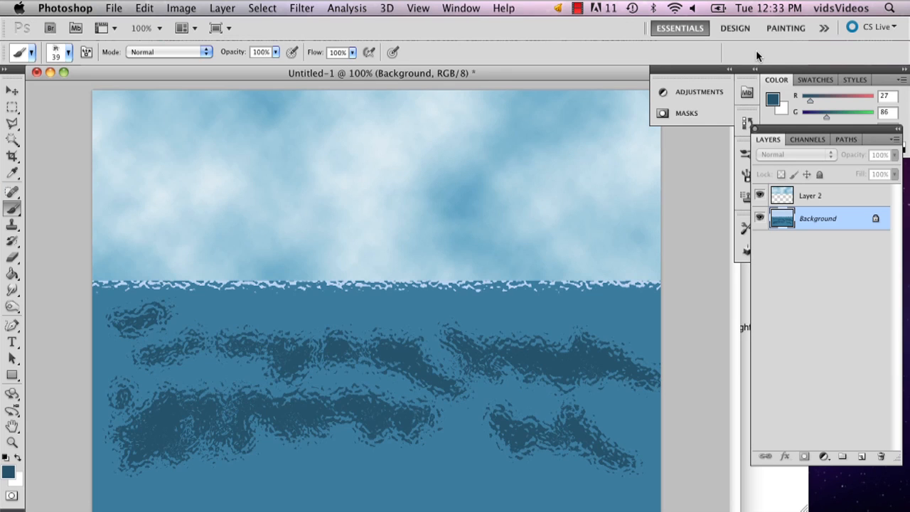